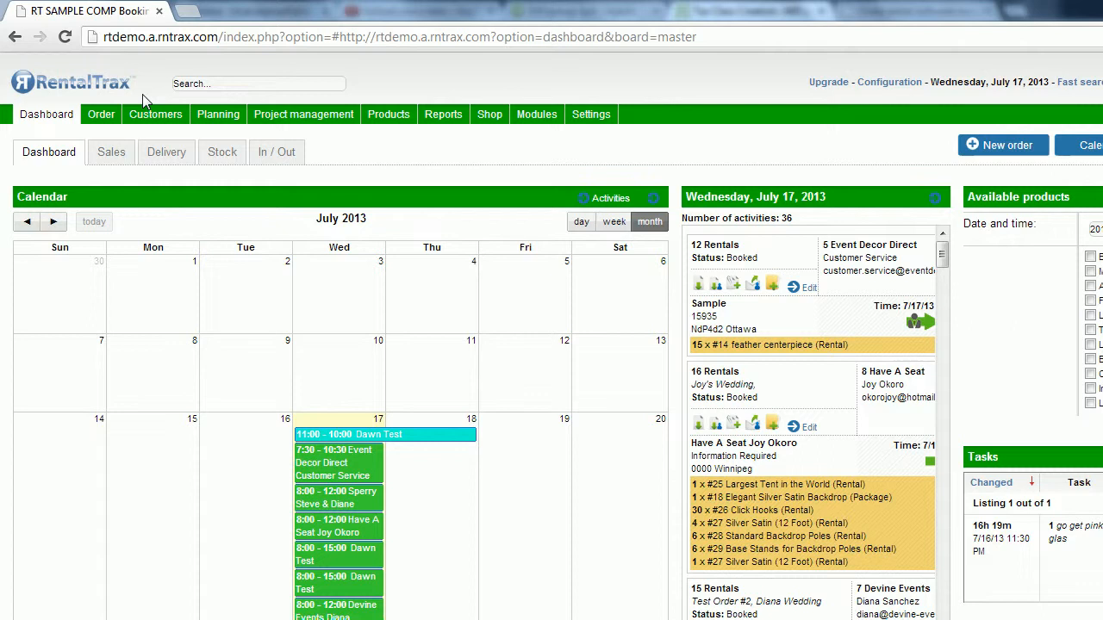
# Start a new product from the Products menu, reaching the product-type choice page.
pyautogui.click(387, 113)
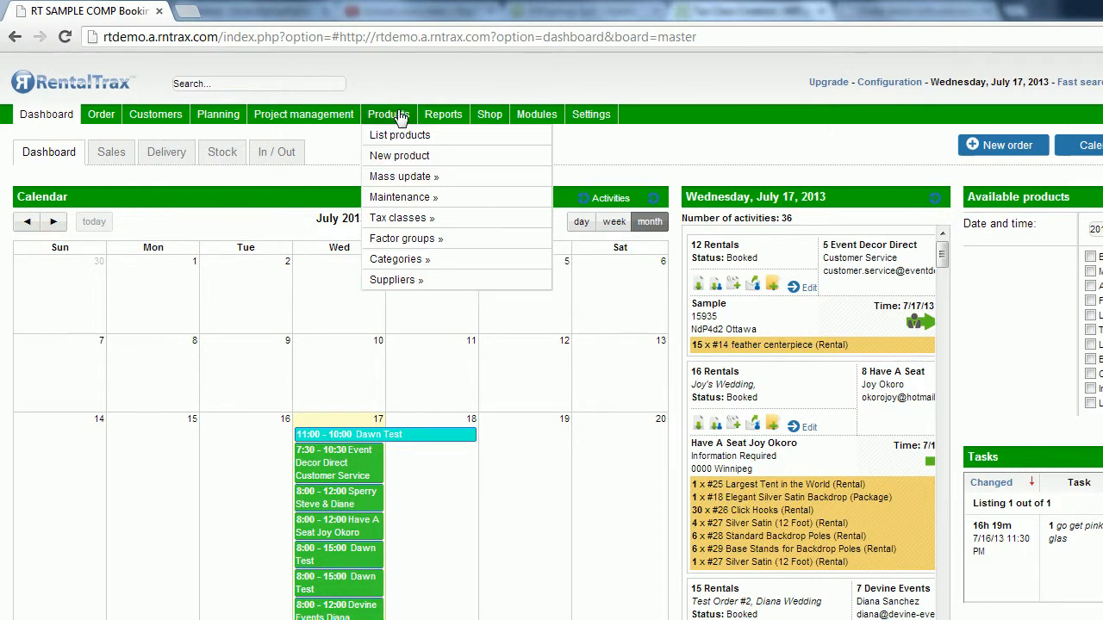
pyautogui.moveTo(414, 155)
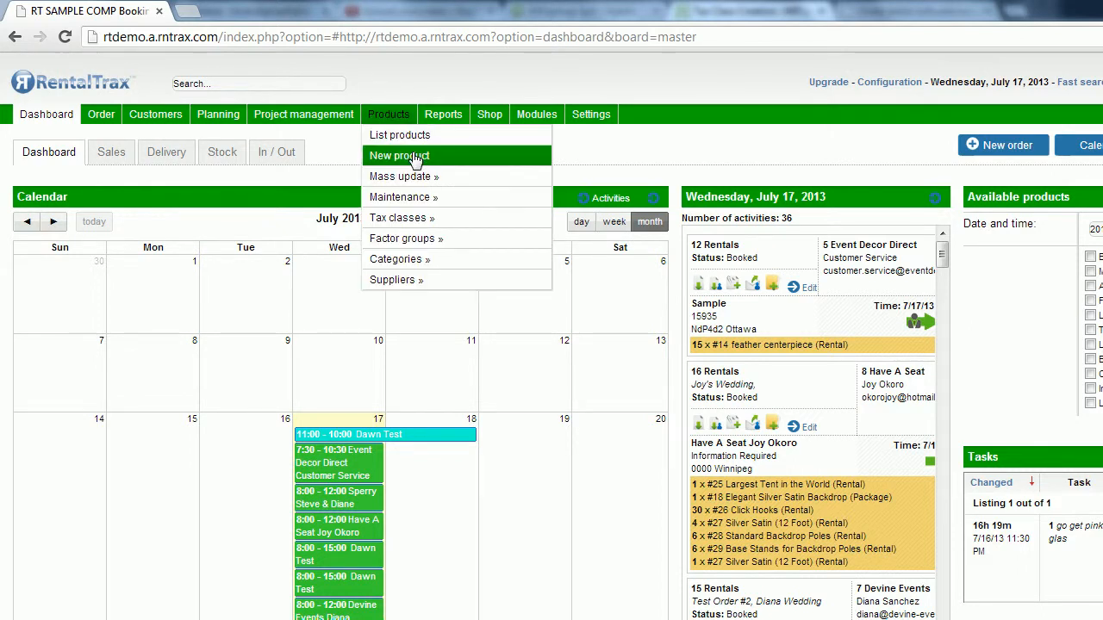
pyautogui.click(398, 155)
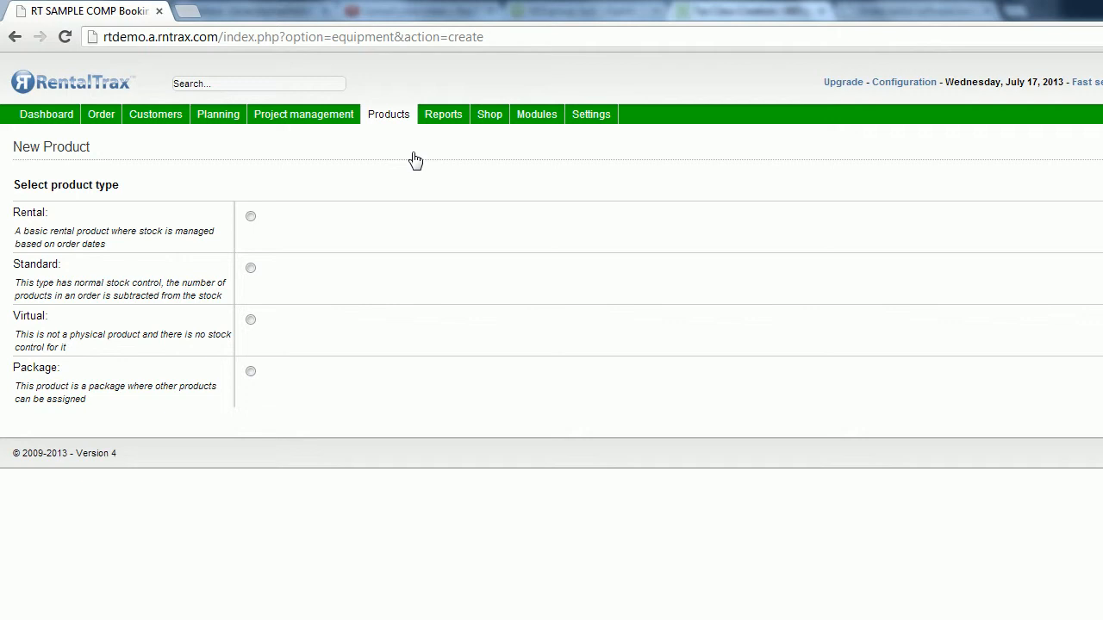
# Choose Rental as the type of the new product.
pyautogui.click(251, 217)
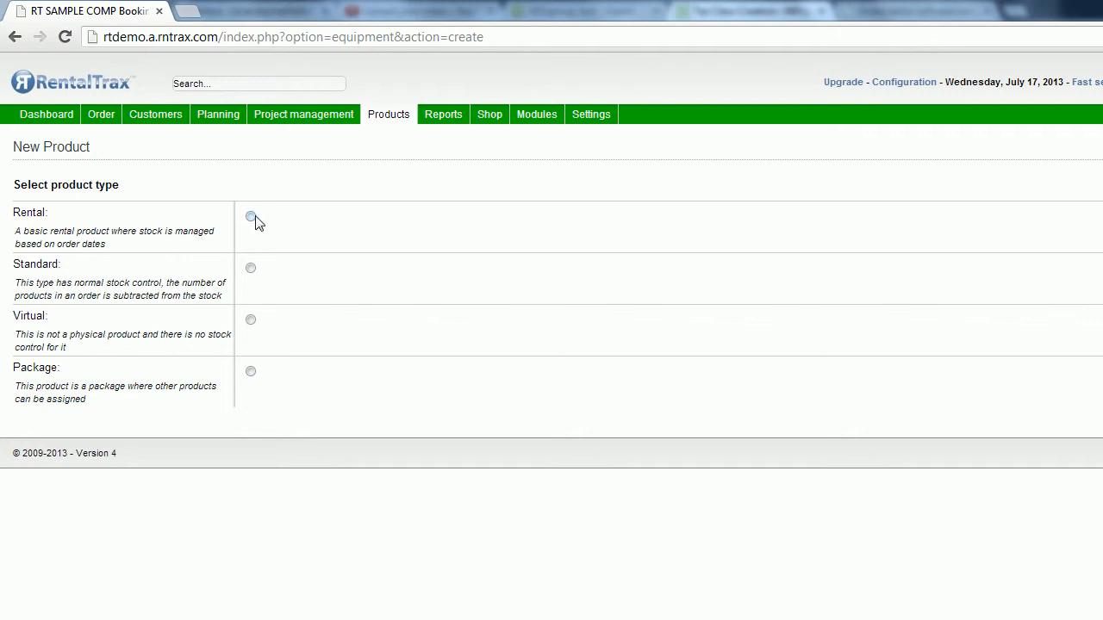
pyautogui.click(252, 217)
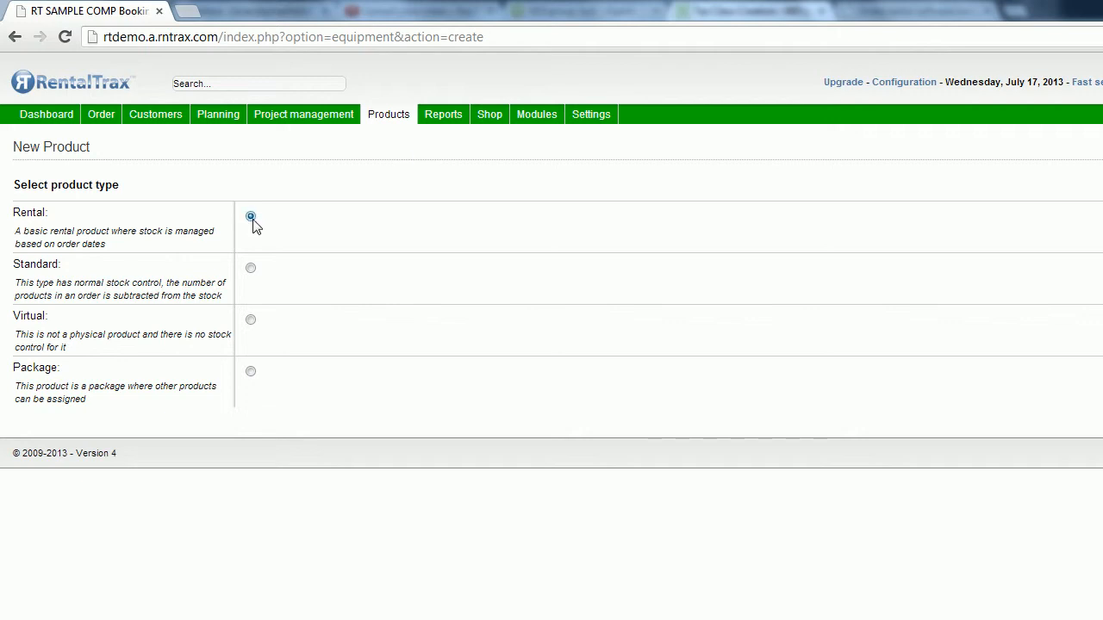
# Set the category to # 3 Audio Equipment and the tax class to HST (13.0%).
pyautogui.click(252, 215)
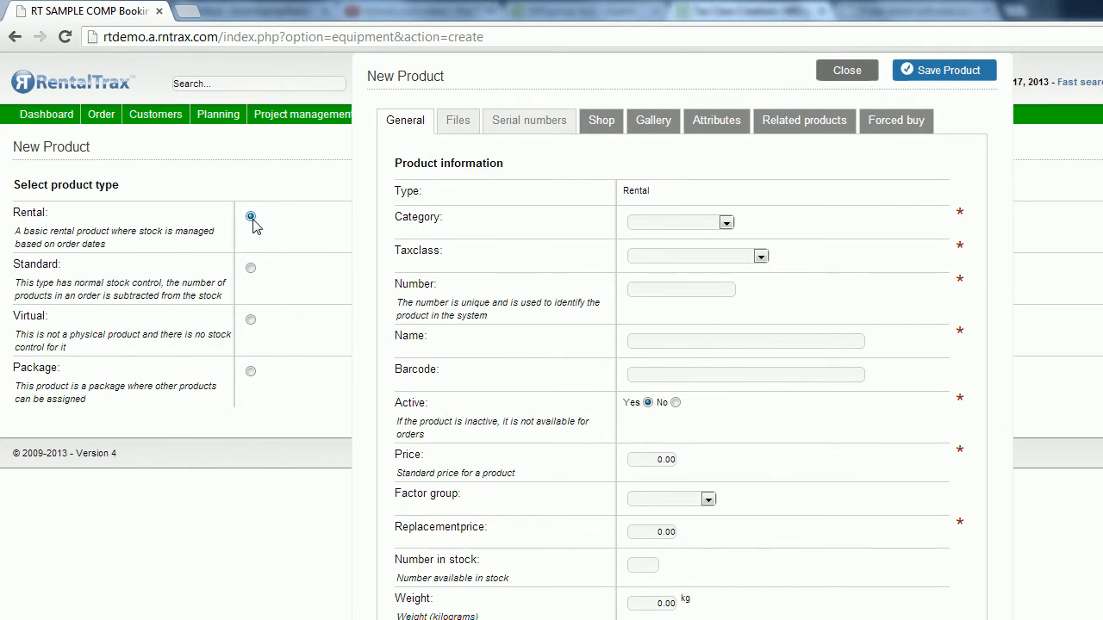
pyautogui.click(251, 215)
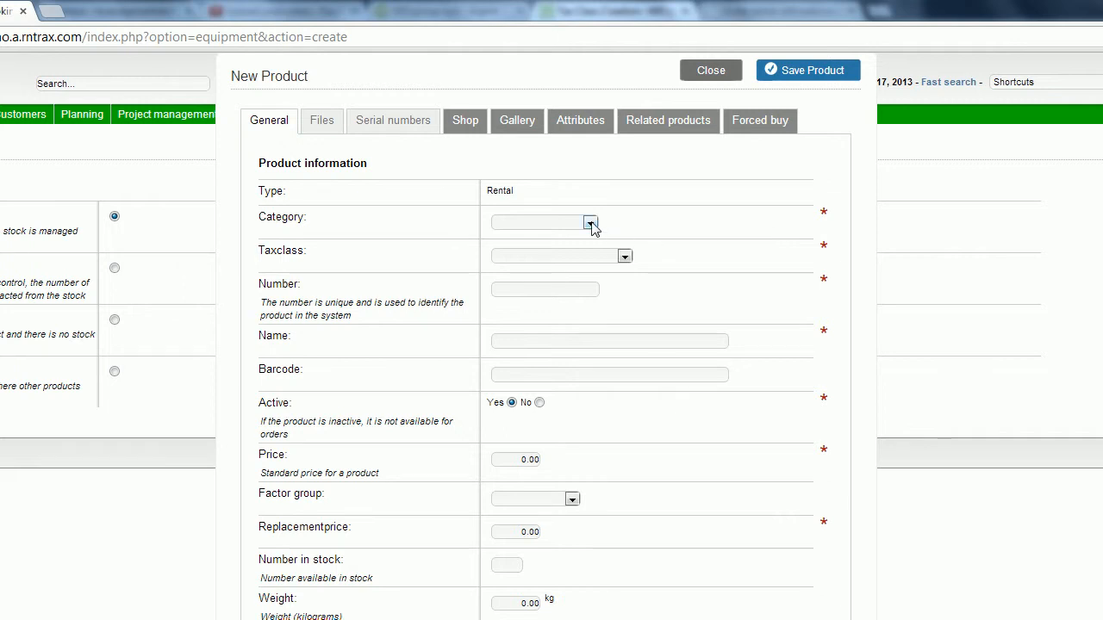
pyautogui.click(590, 224)
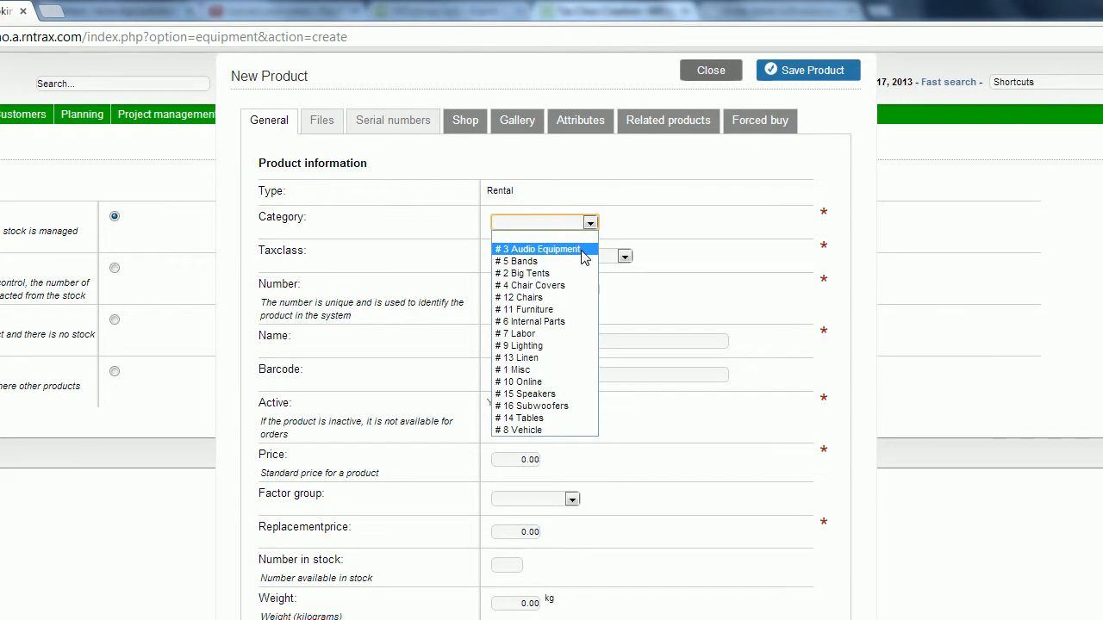
pyautogui.click(537, 248)
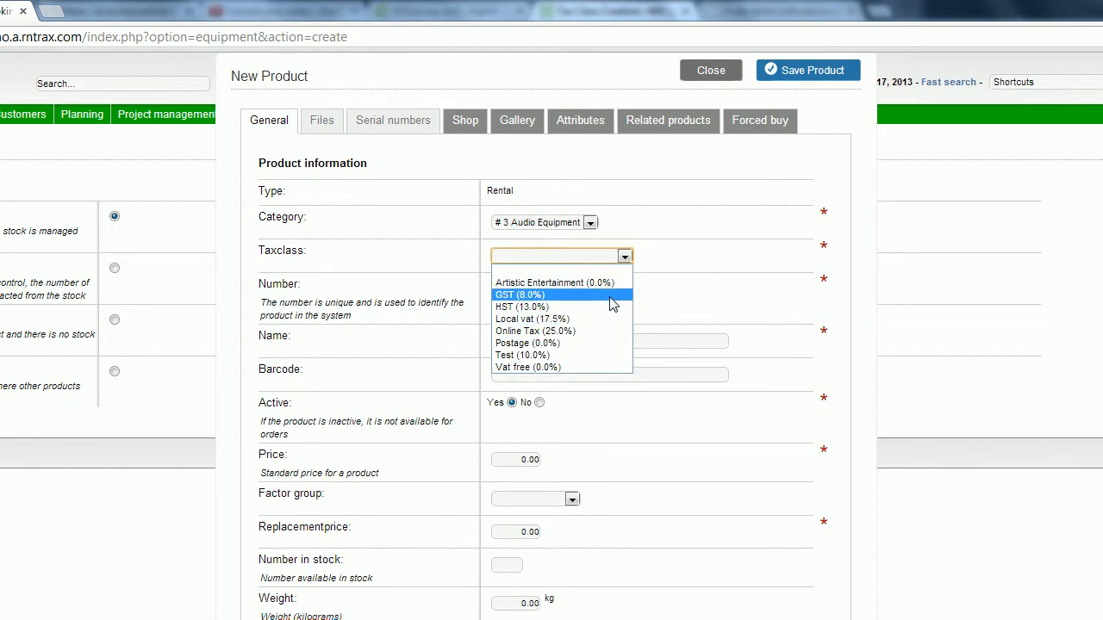
pyautogui.moveTo(560, 307)
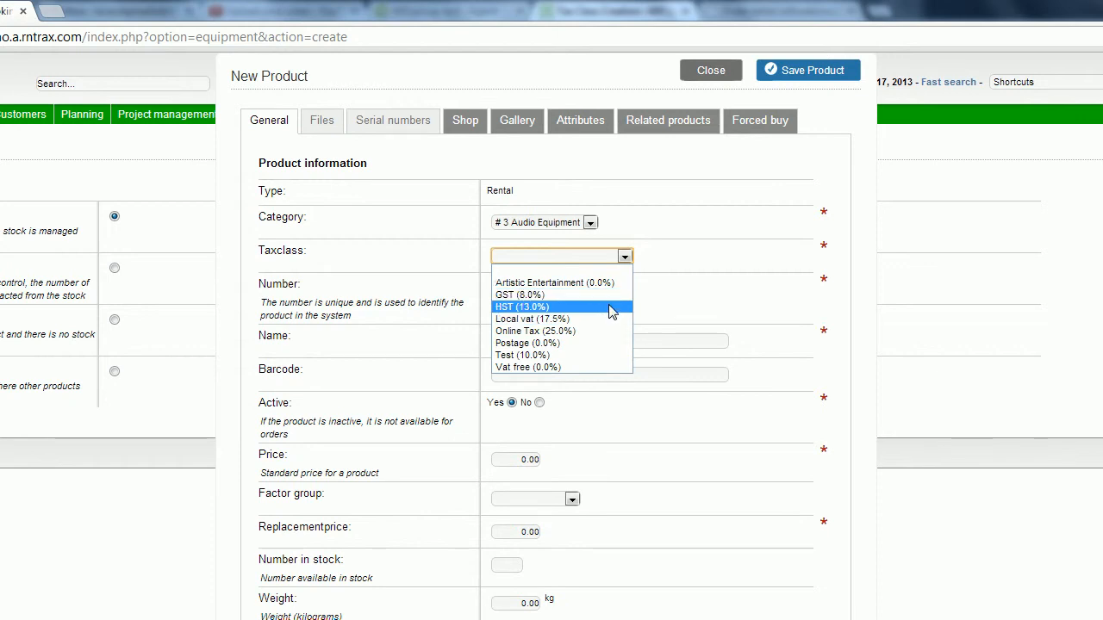
pyautogui.click(520, 307)
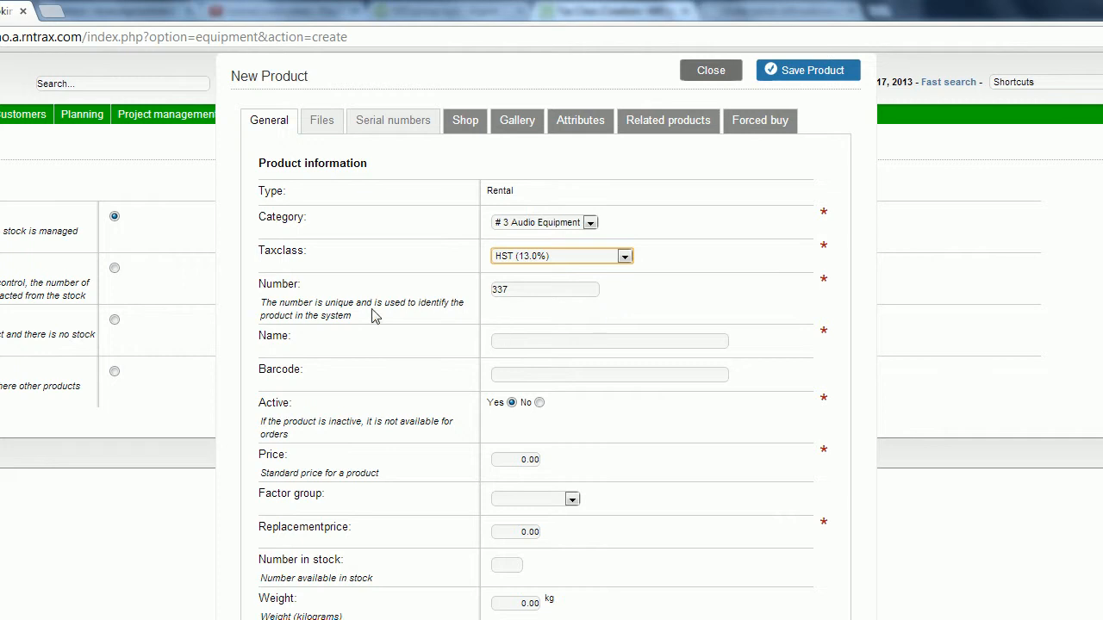
pyautogui.moveTo(630, 306)
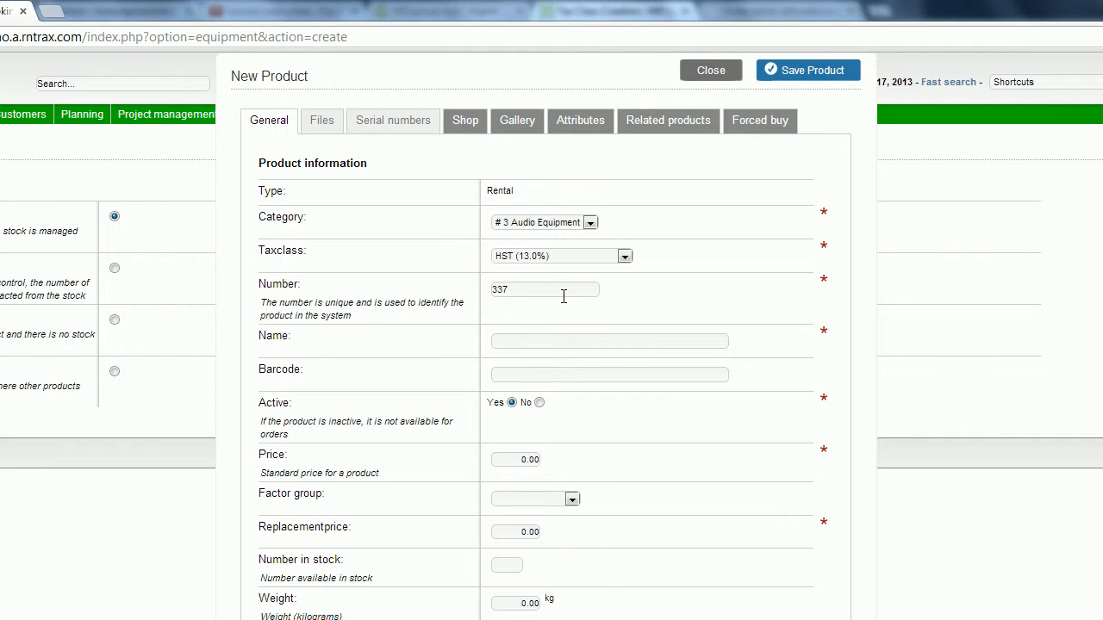
# Enter 'Test Electric Drum Kit' as the product name.
pyautogui.click(610, 341)
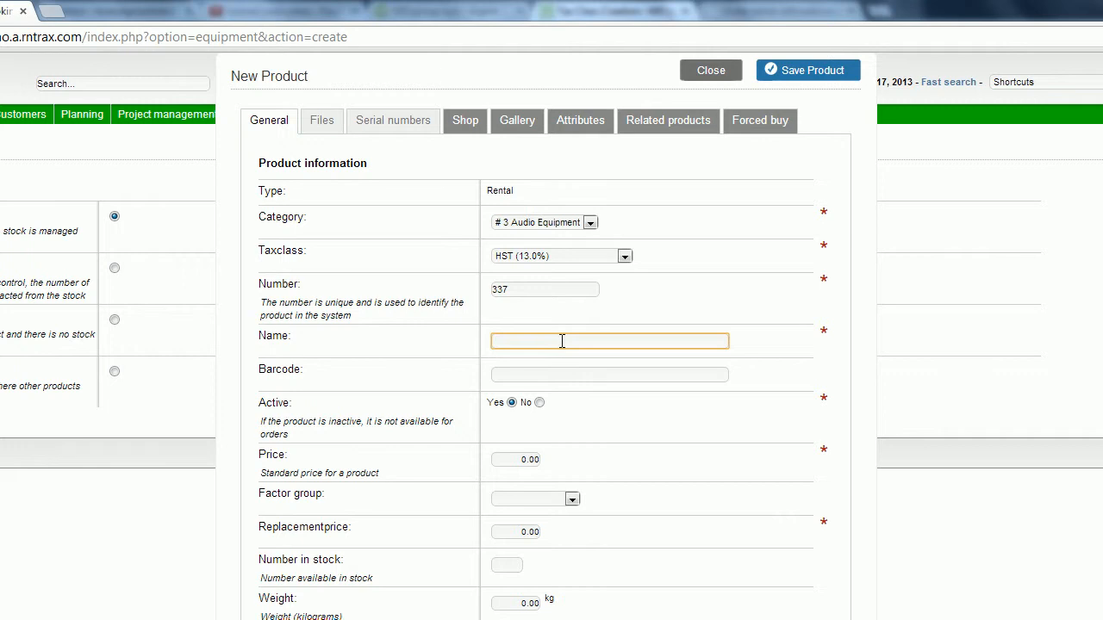
pyautogui.write('Test Dru')
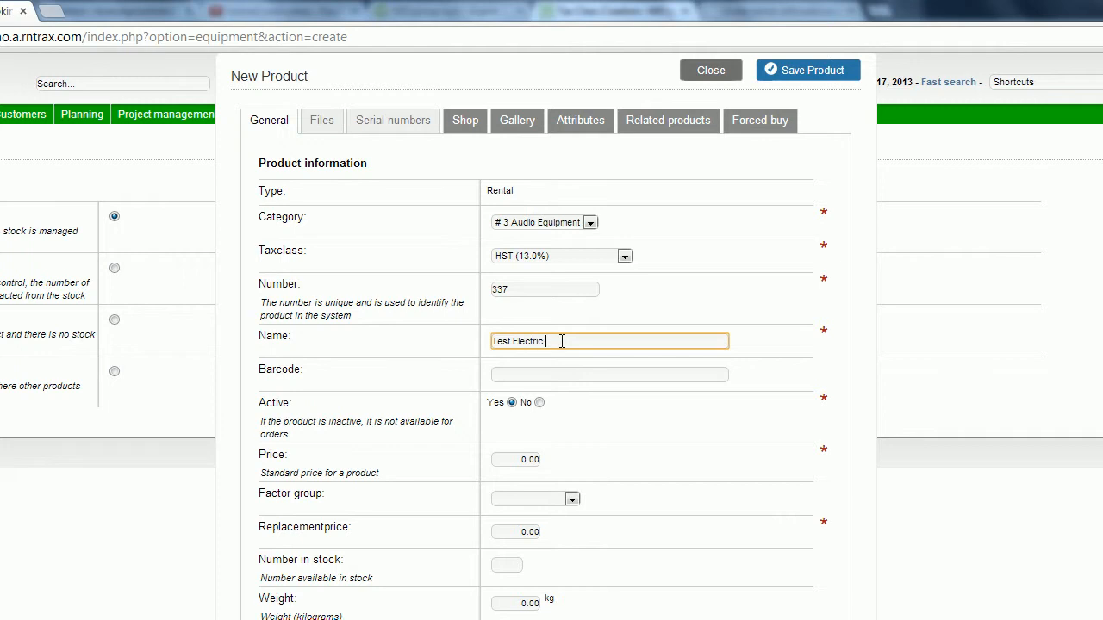
pyautogui.write('Drum Kit')
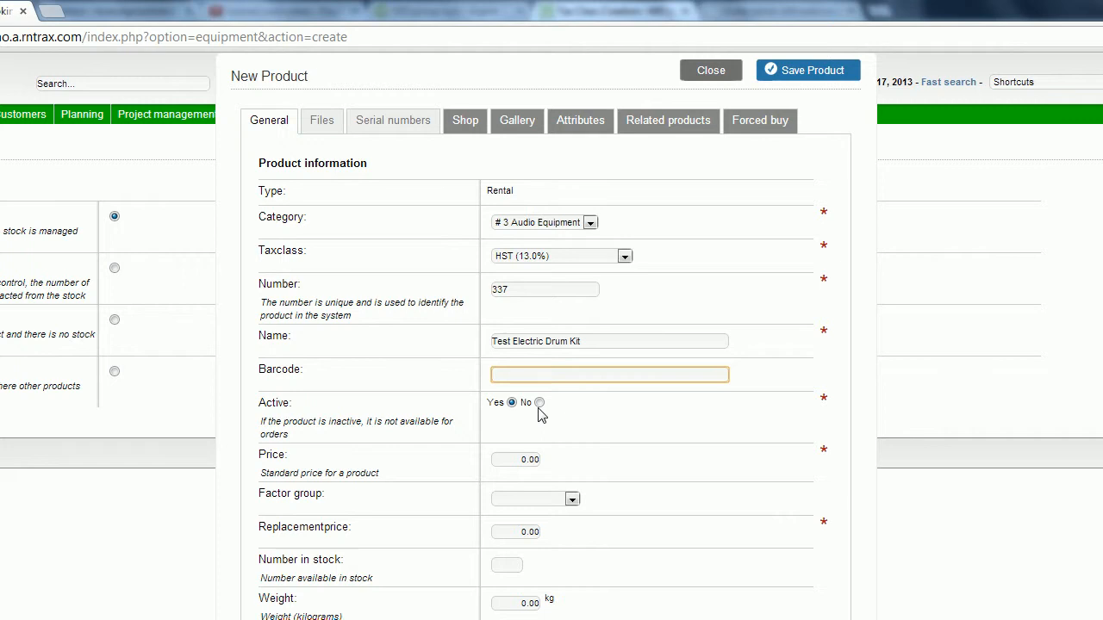
pyautogui.click(610, 374)
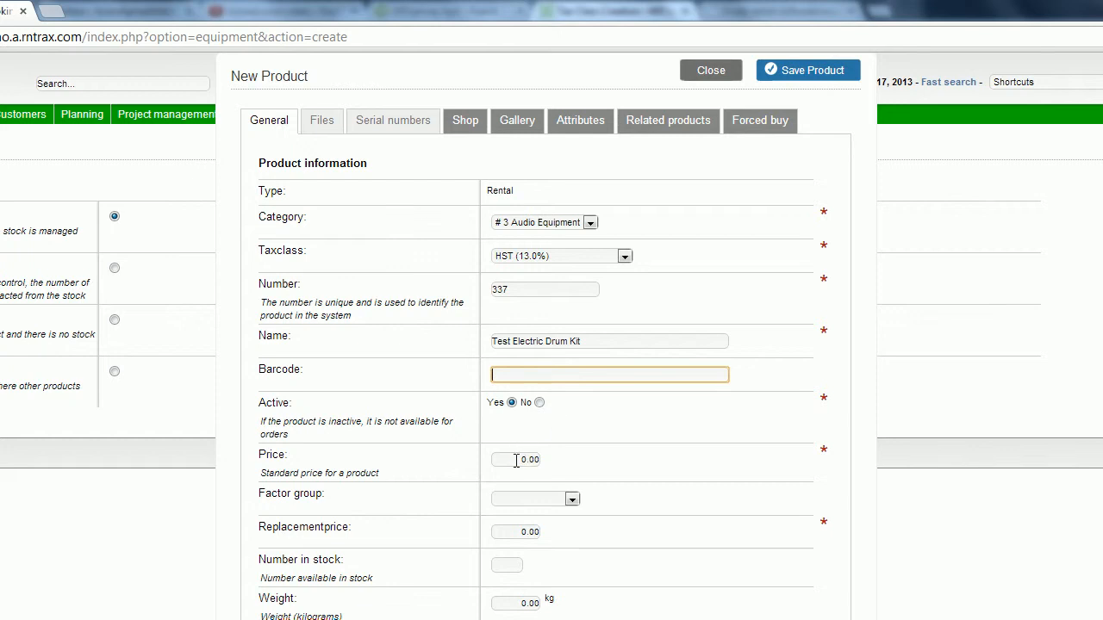
# Enter a standard price of 100.00 for the product.
pyautogui.click(513, 458)
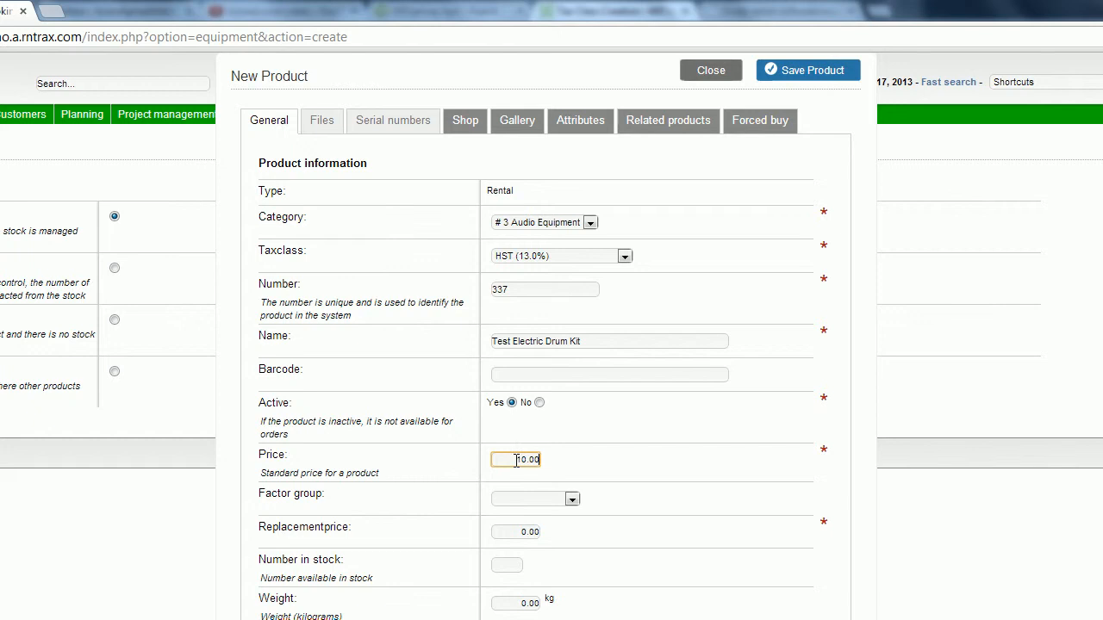
pyautogui.write('100')
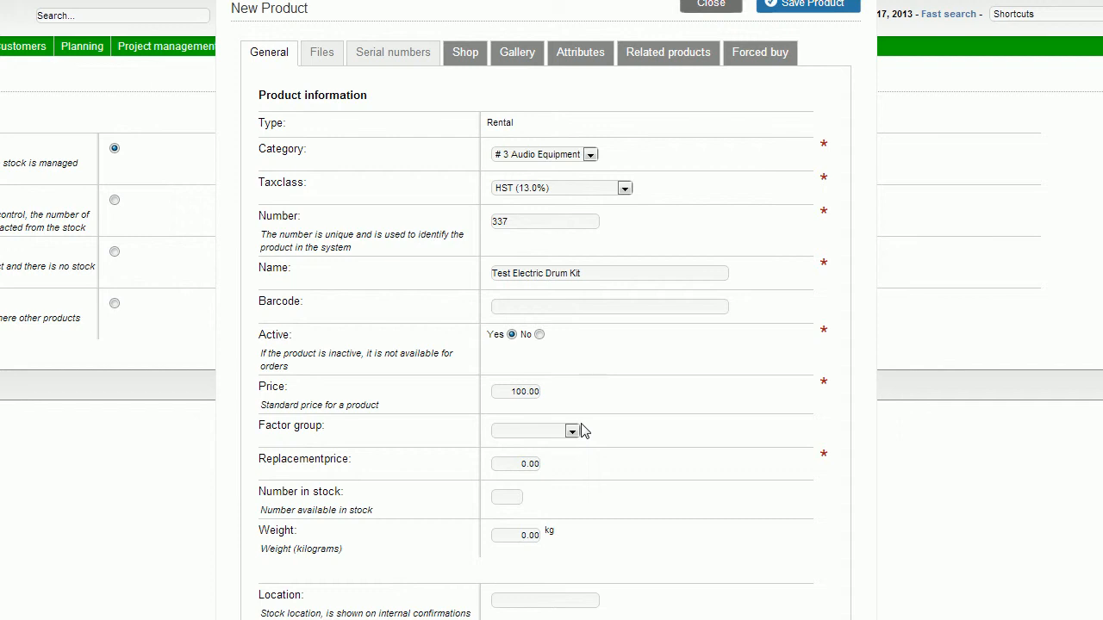
pyautogui.click(515, 464)
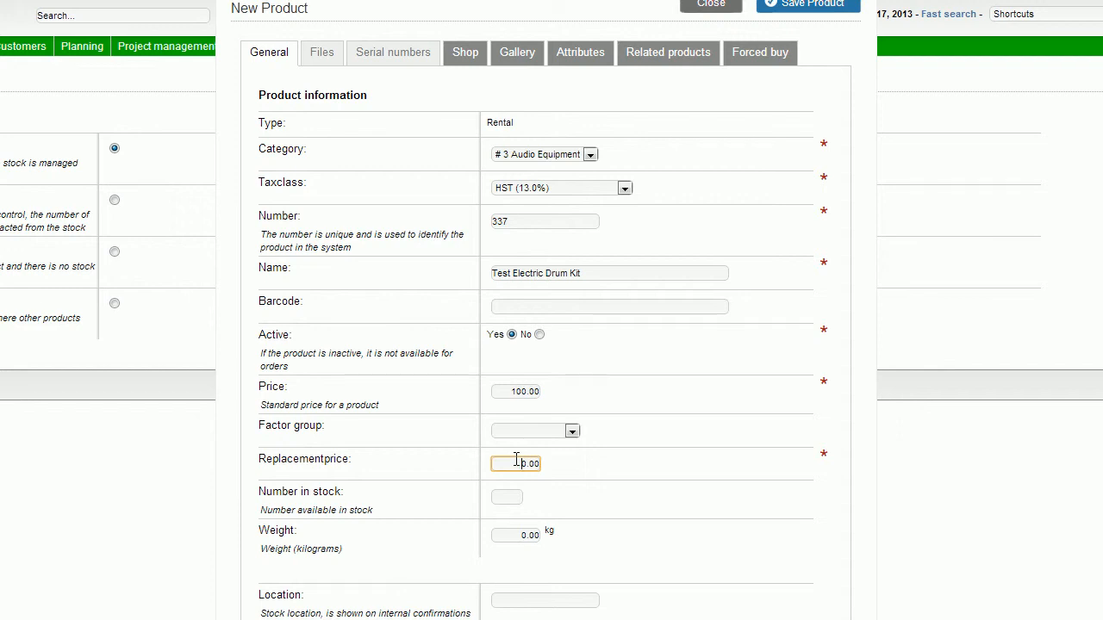
# Enter the replacement price 1500.00, 5 units in stock and a weight of 20 kg.
pyautogui.write('50.00')
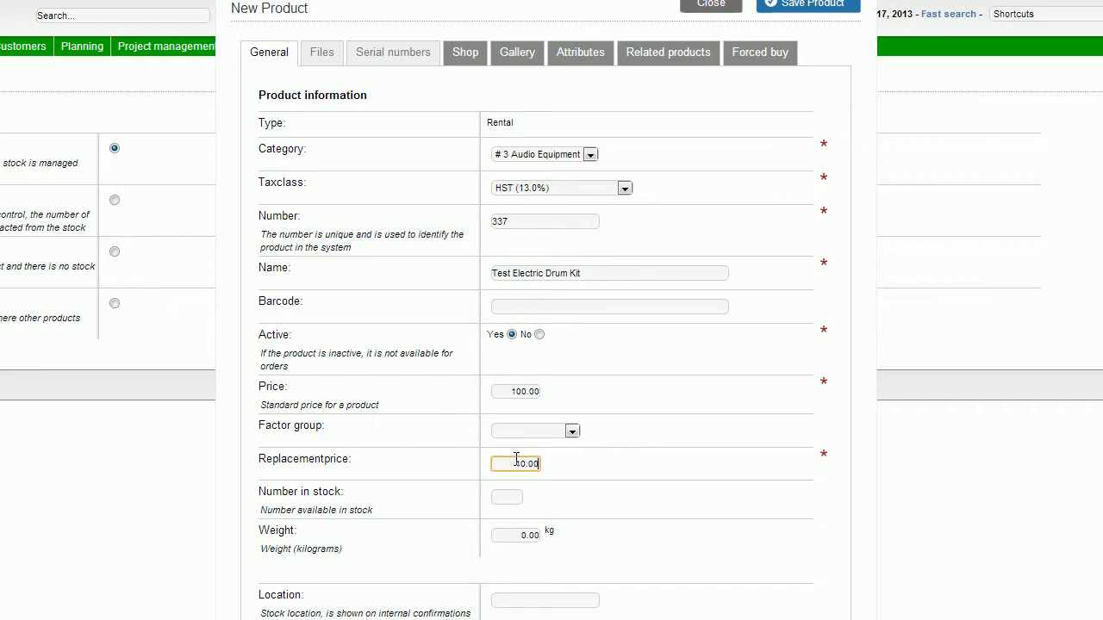
pyautogui.write('5000')
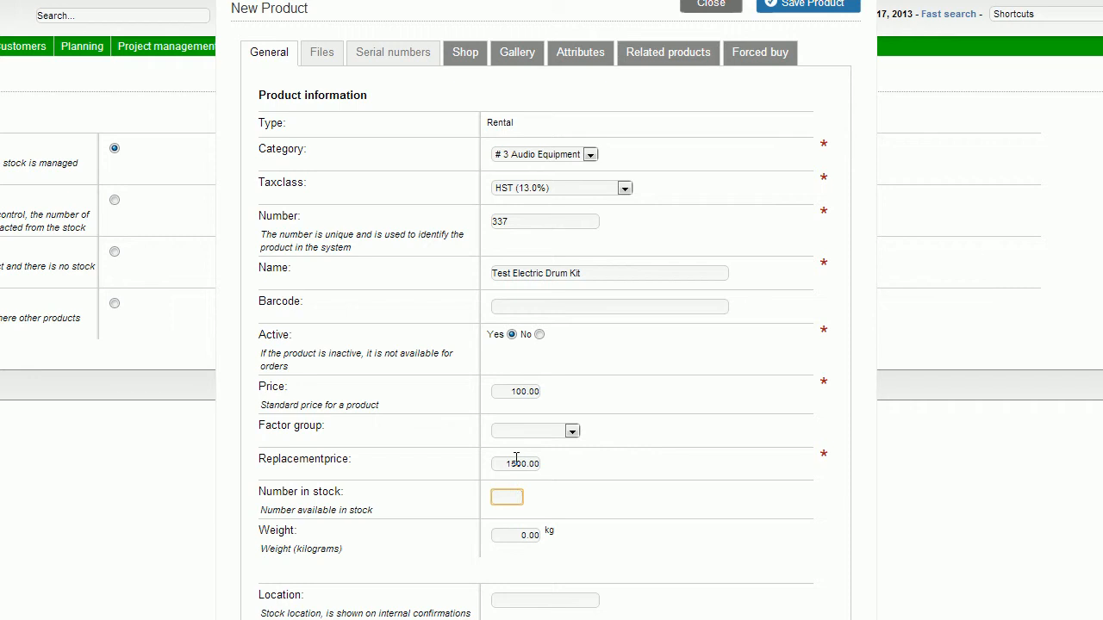
pyautogui.click(507, 496)
pyautogui.write('5')
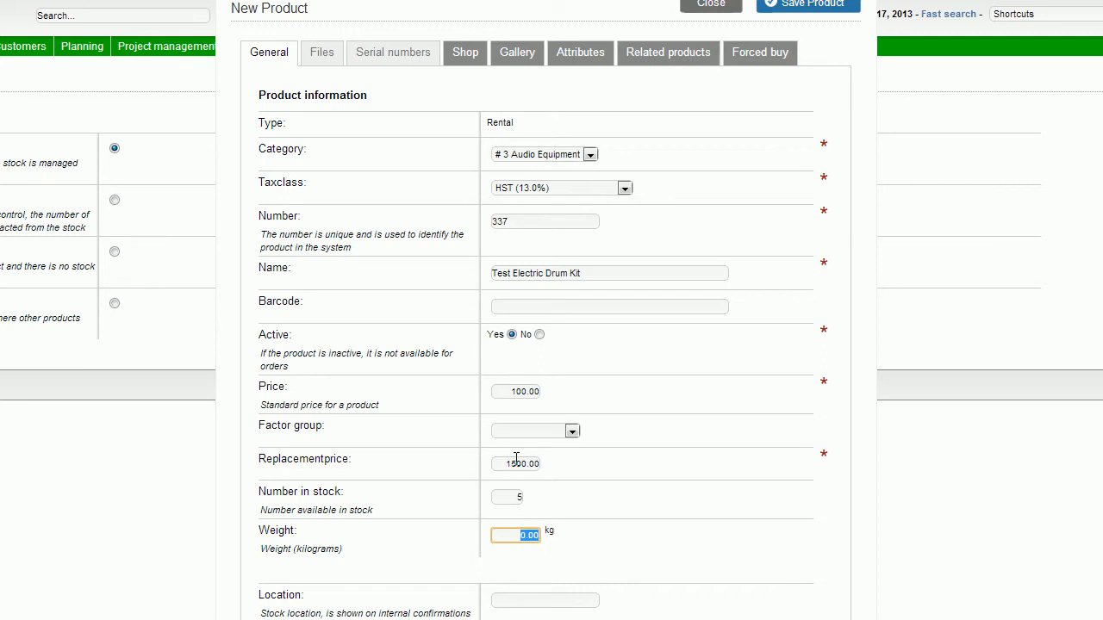
pyautogui.write('20')
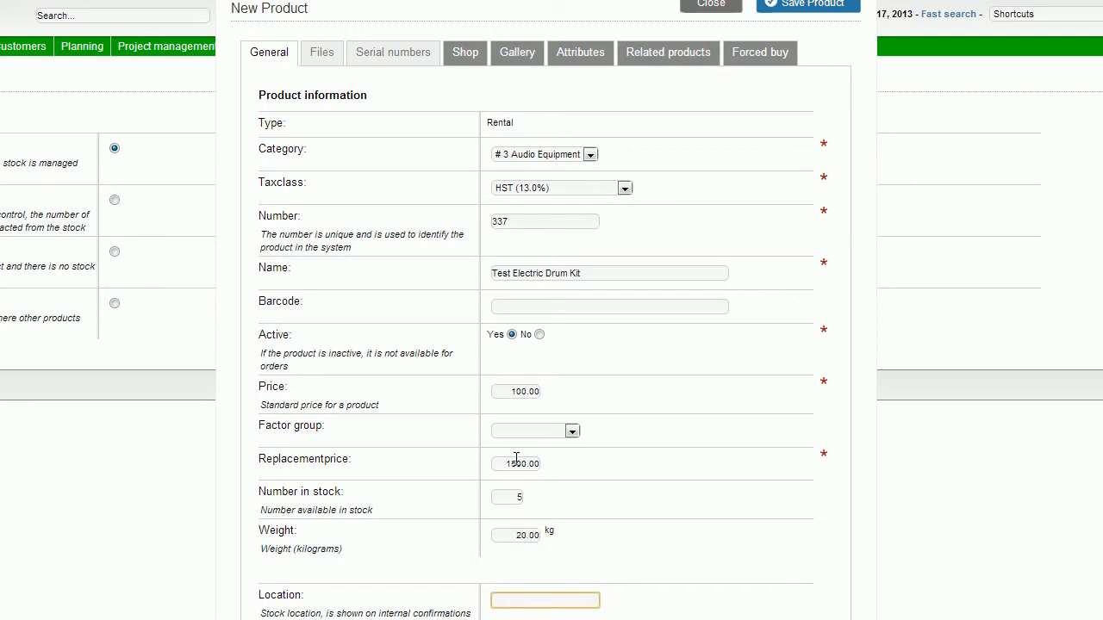
# Enter the stock location 'WH, Sec 5, Aisle 2, Black Bo...' after rewriting 'Warehouse'.
pyautogui.scroll(-3)
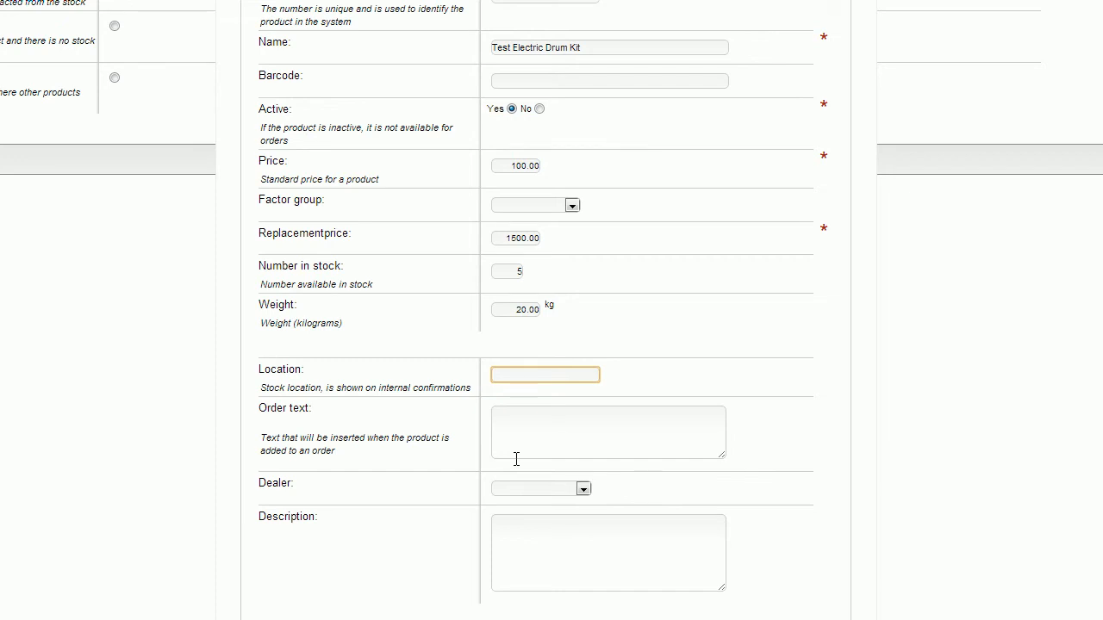
pyautogui.write('Warehouse')
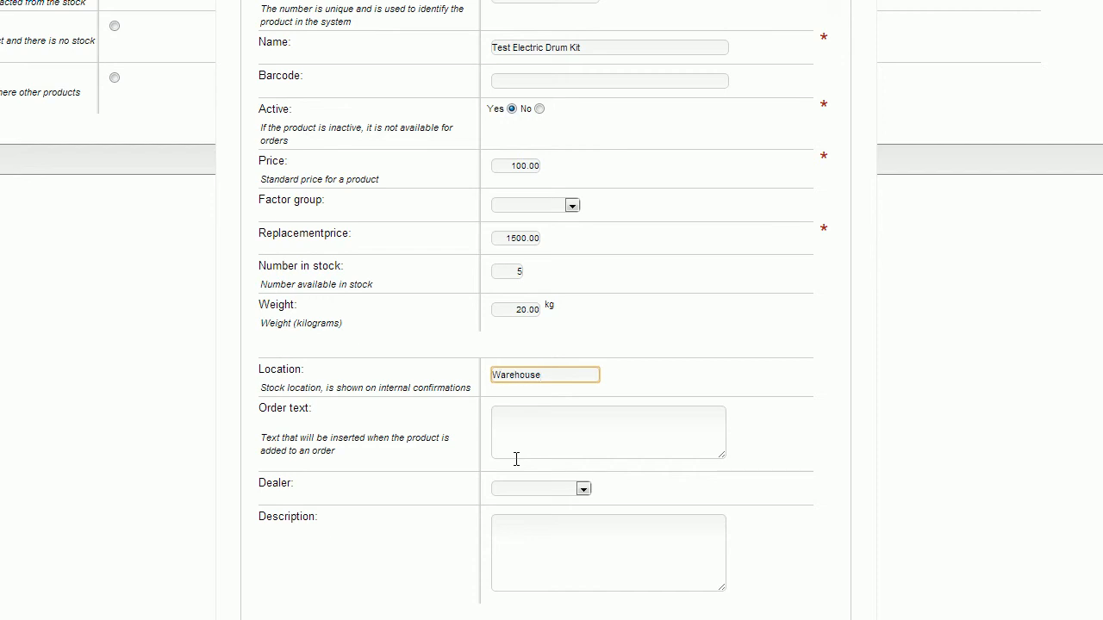
pyautogui.press('Backspace')
pyautogui.write('WH, Sec 5')
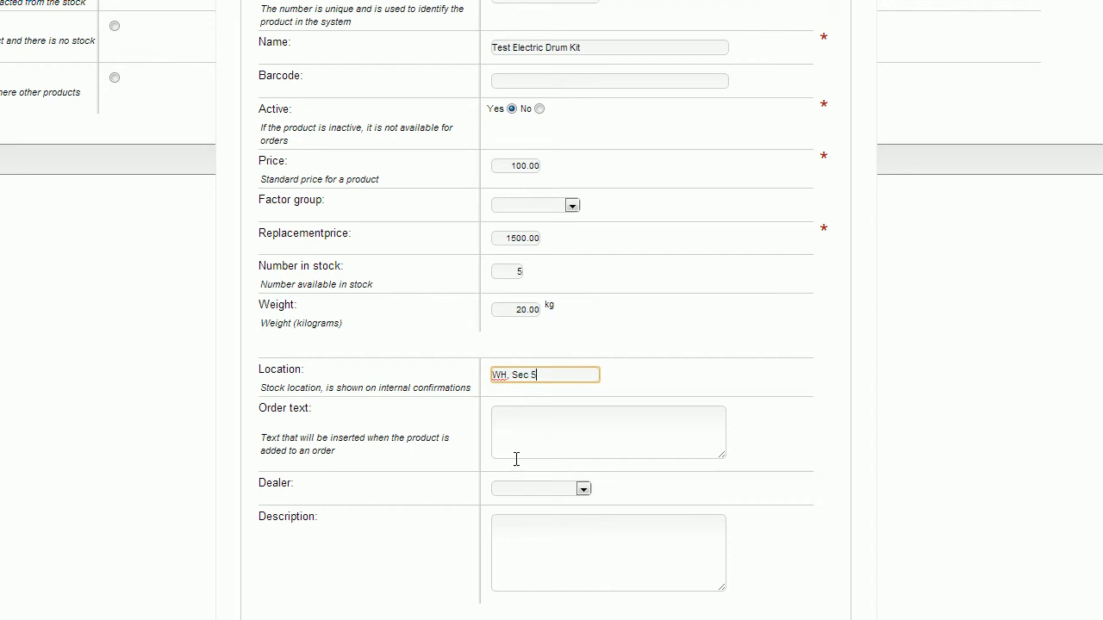
pyautogui.write(', Aisle 2')
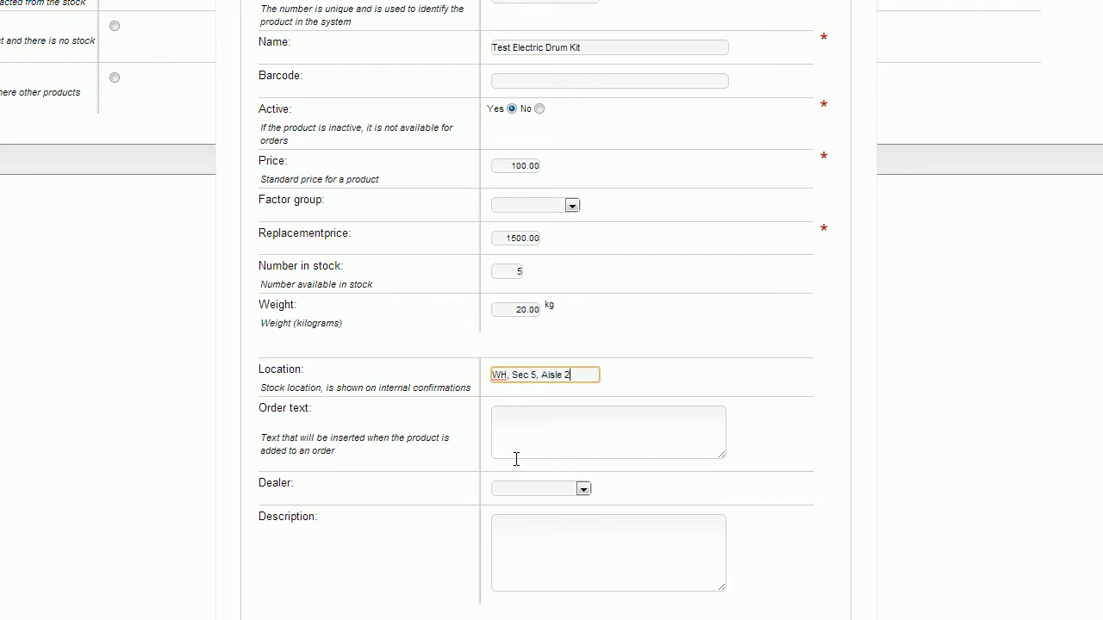
pyautogui.write(', Black Bo')
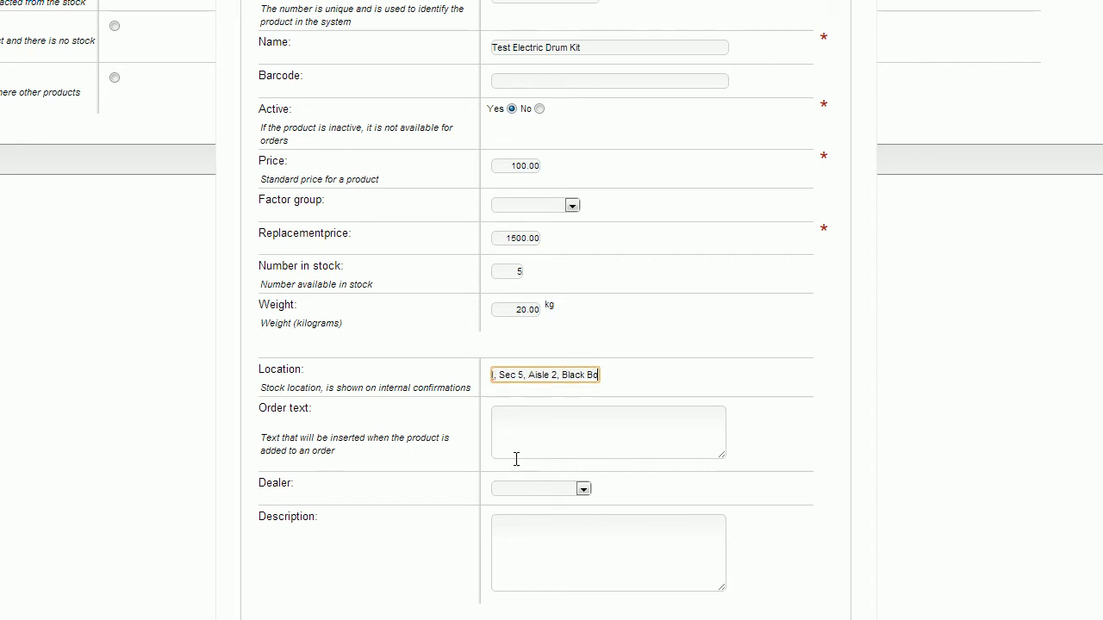
pyautogui.click(607, 431)
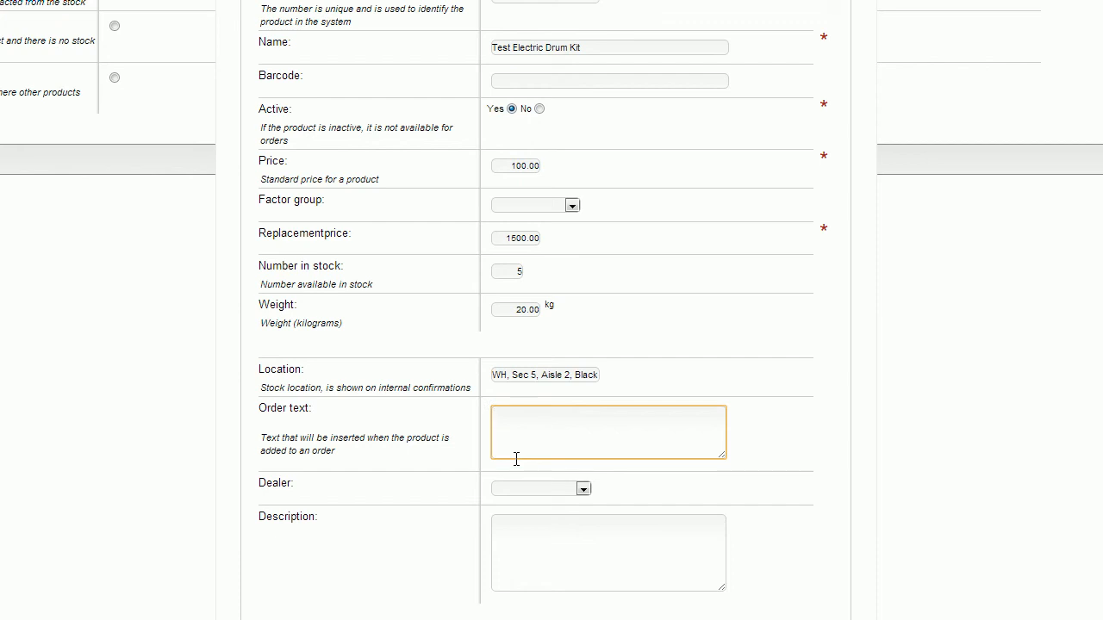
# Enter the order text 'Roland 6 Piece Kit with Pre-Set Sound'.
pyautogui.click(607, 431)
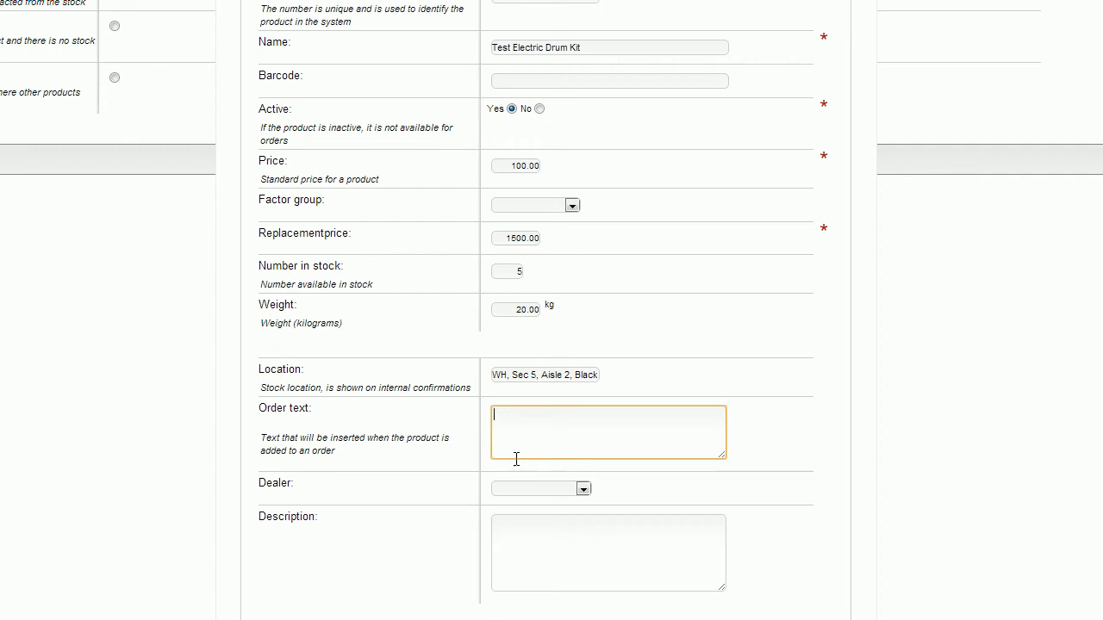
pyautogui.write('Rolan 6')
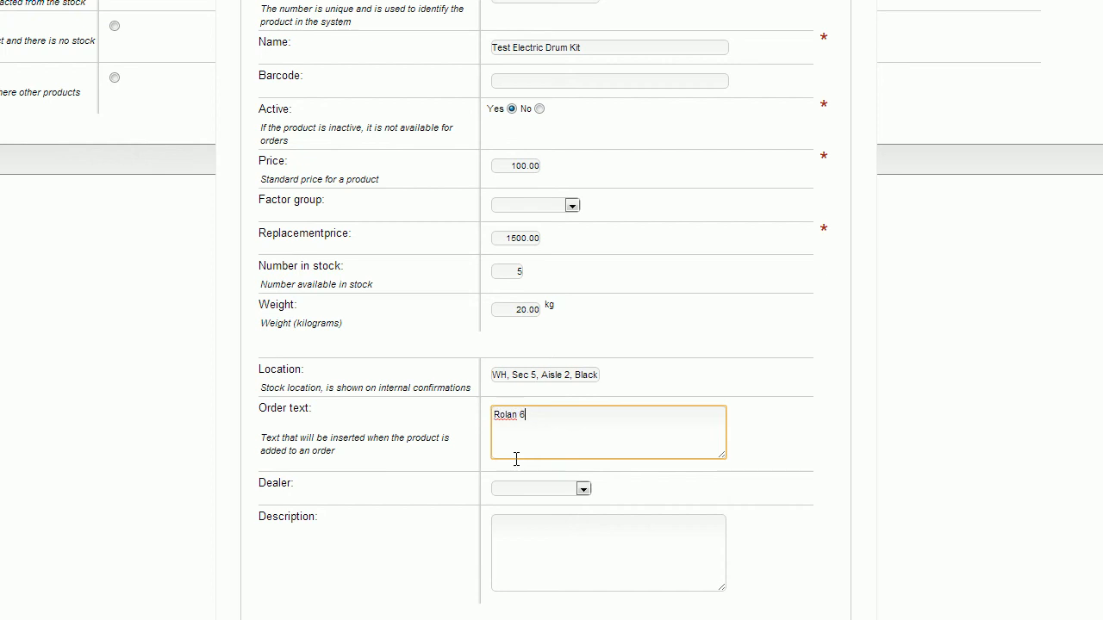
pyautogui.write('Piece Kit with')
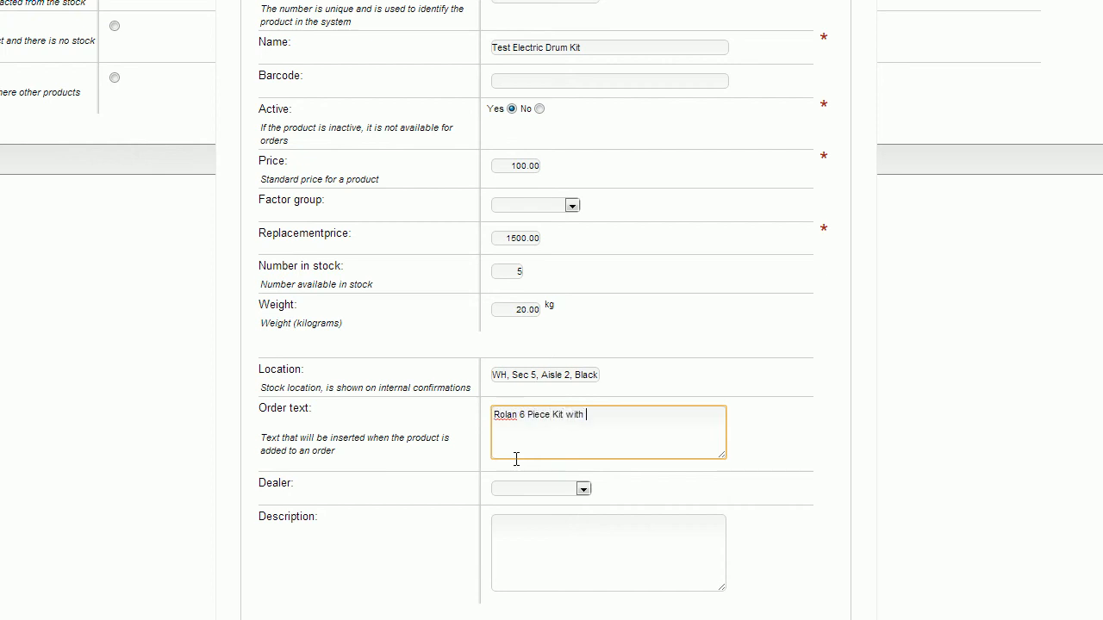
pyautogui.write('Pre-')
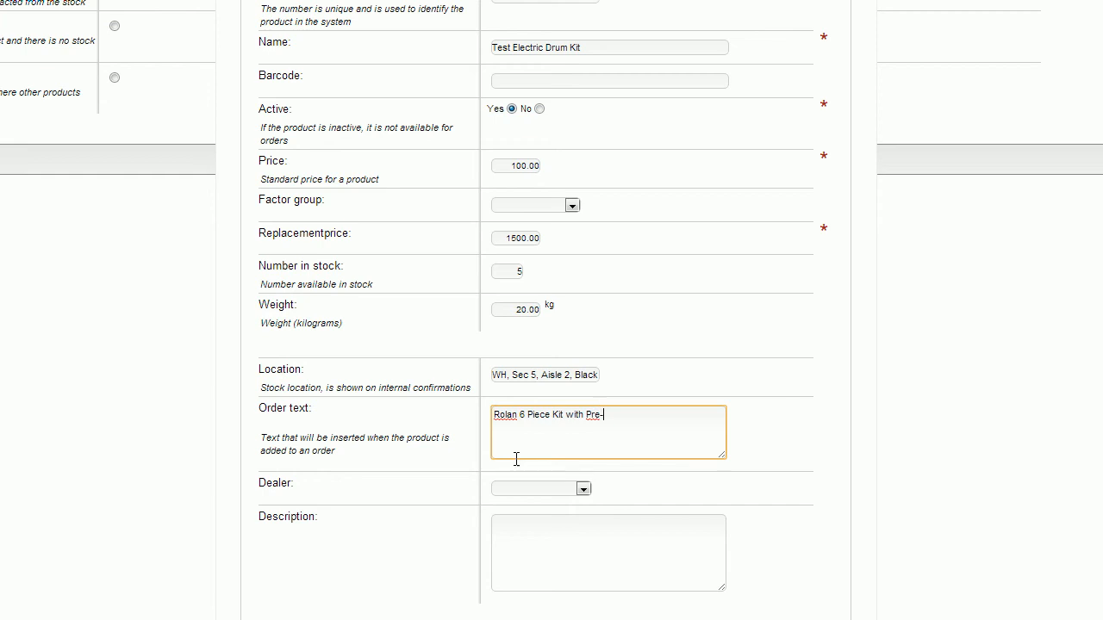
pyautogui.write('Set Sound')
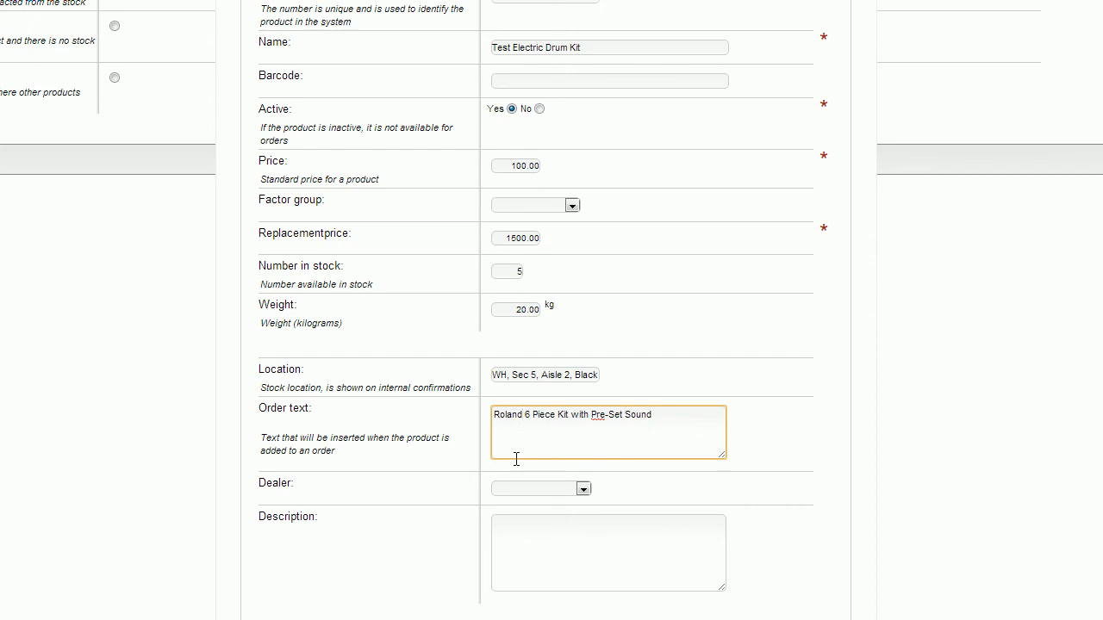
# Set Event Decor Direct as the product's dealer.
pyautogui.scroll(-3)
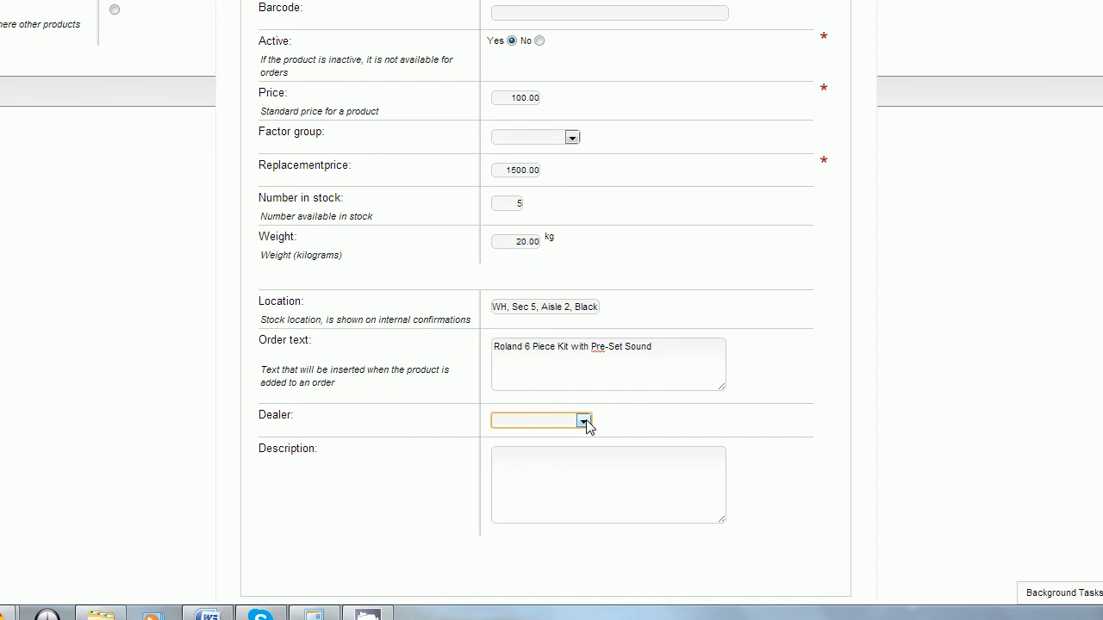
pyautogui.click(582, 420)
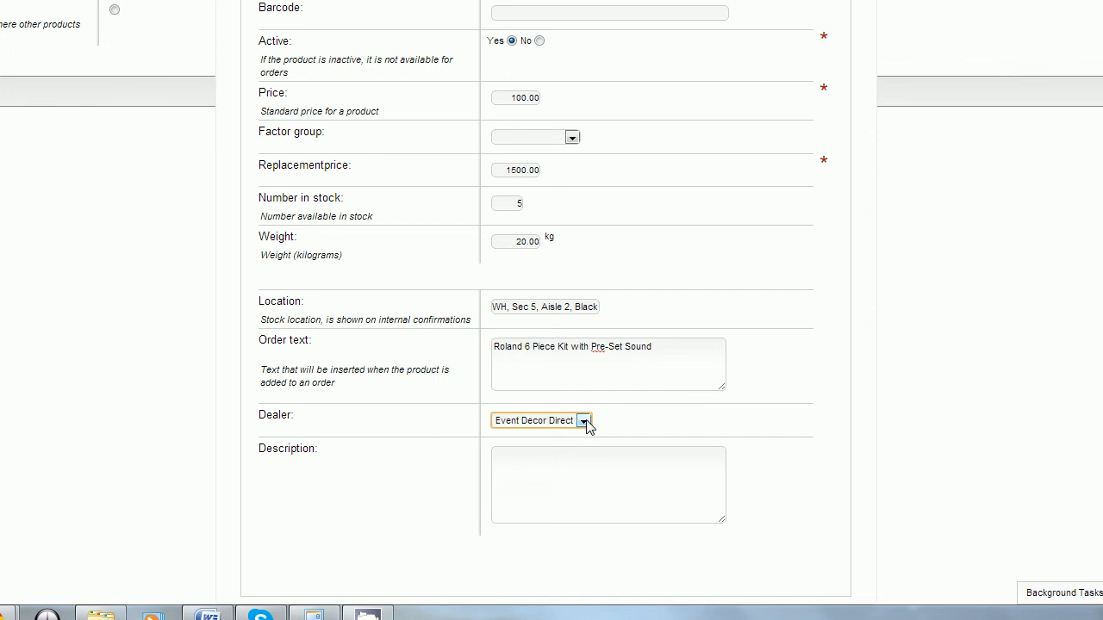